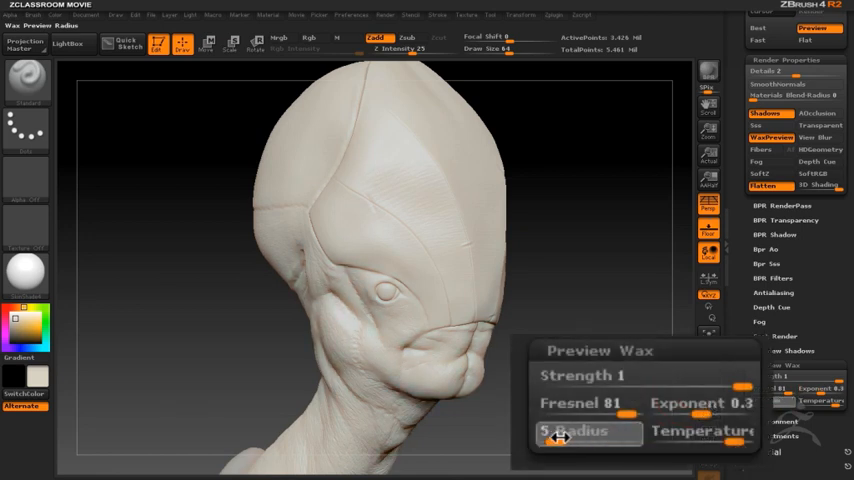
# - Drag the Preview Wax Radius slider from 5 up to 12
pyautogui.moveTo(560, 432); pyautogui.dragTo(576, 432)
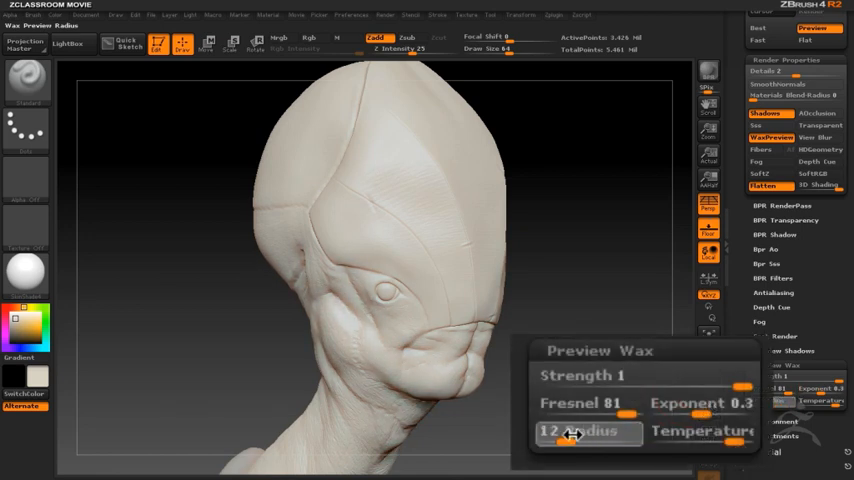
pyautogui.moveTo(570, 432); pyautogui.dragTo(596, 432)
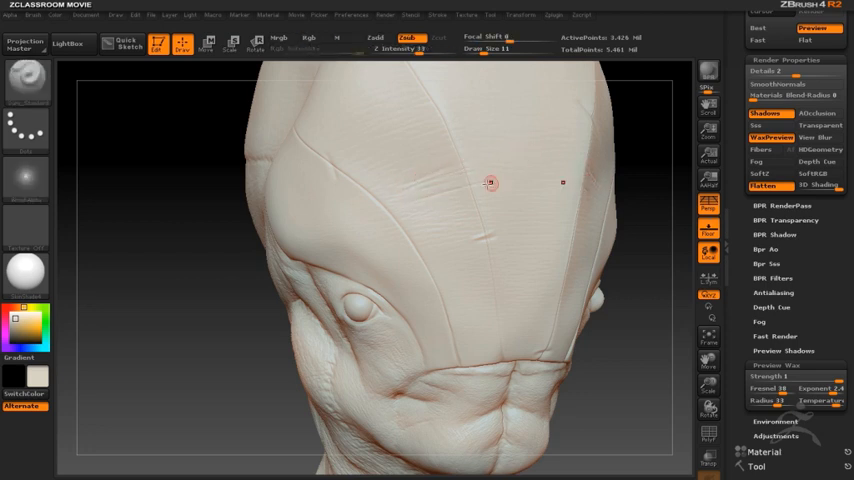
# - Rotate the head to the front, switch to the sculpted sphere and orbit it
pyautogui.moveTo(490, 184); pyautogui.dragTo(650, 330)
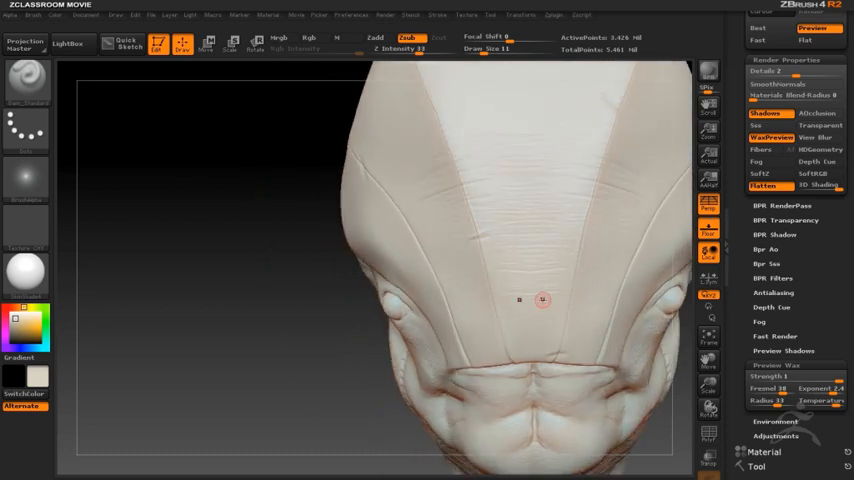
pyautogui.moveTo(540, 300); pyautogui.dragTo(332, 218)
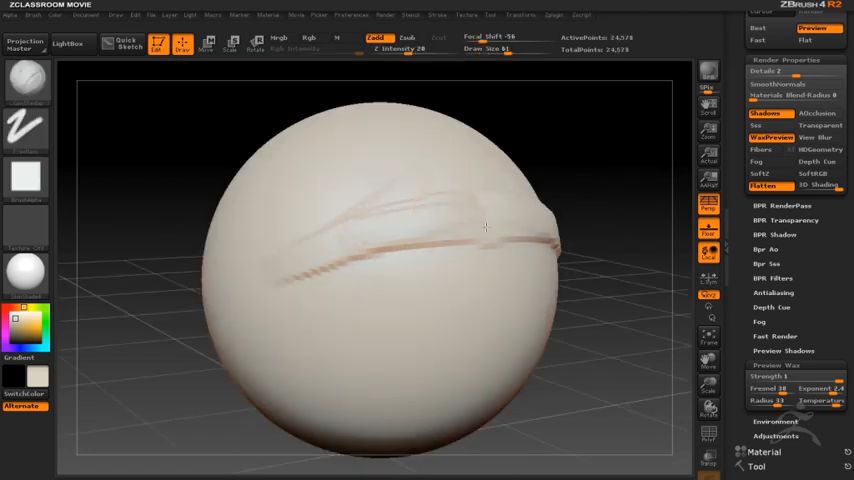
pyautogui.moveTo(484, 228); pyautogui.dragTo(432, 280)
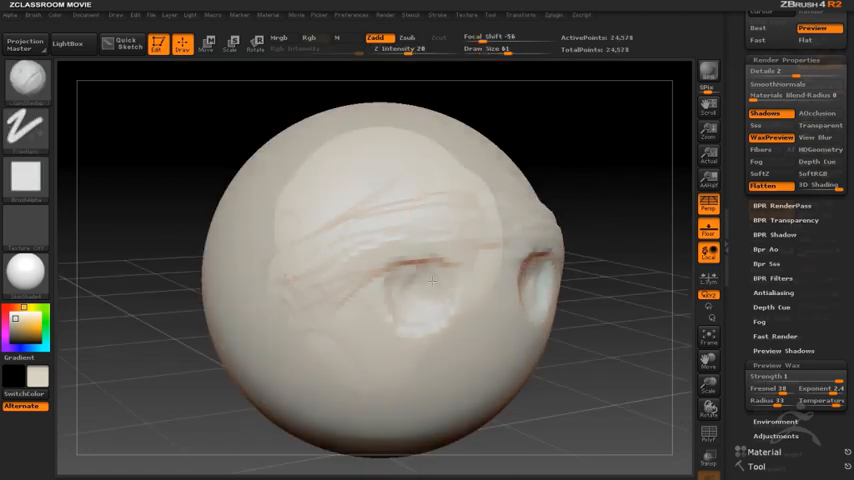